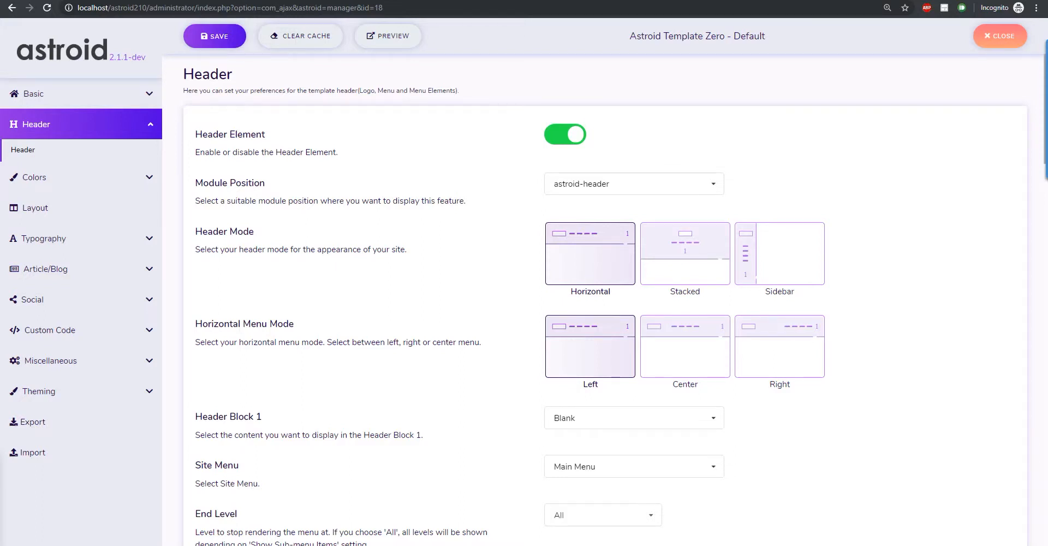
mouse_move(453, 239)
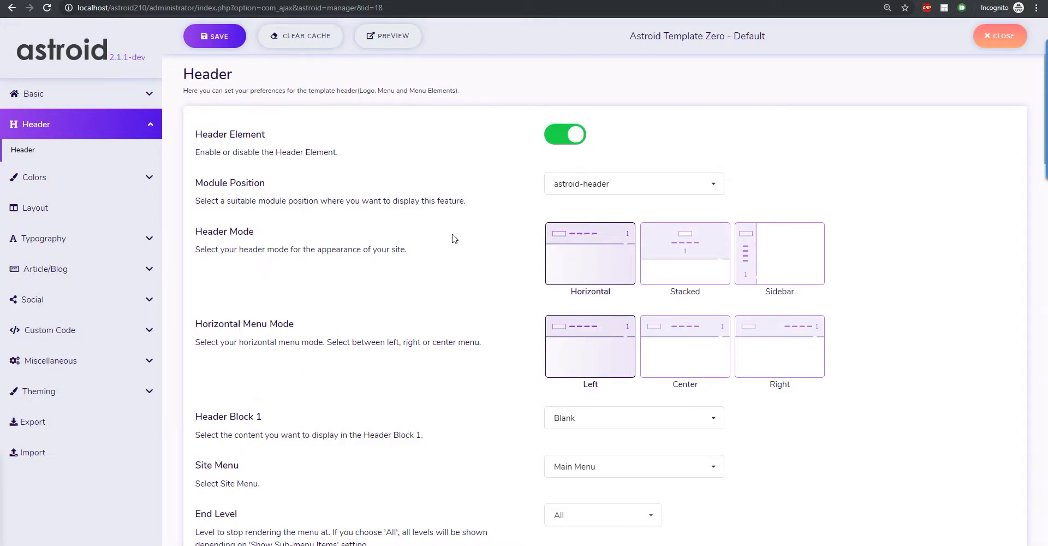
mouse_move(413, 215)
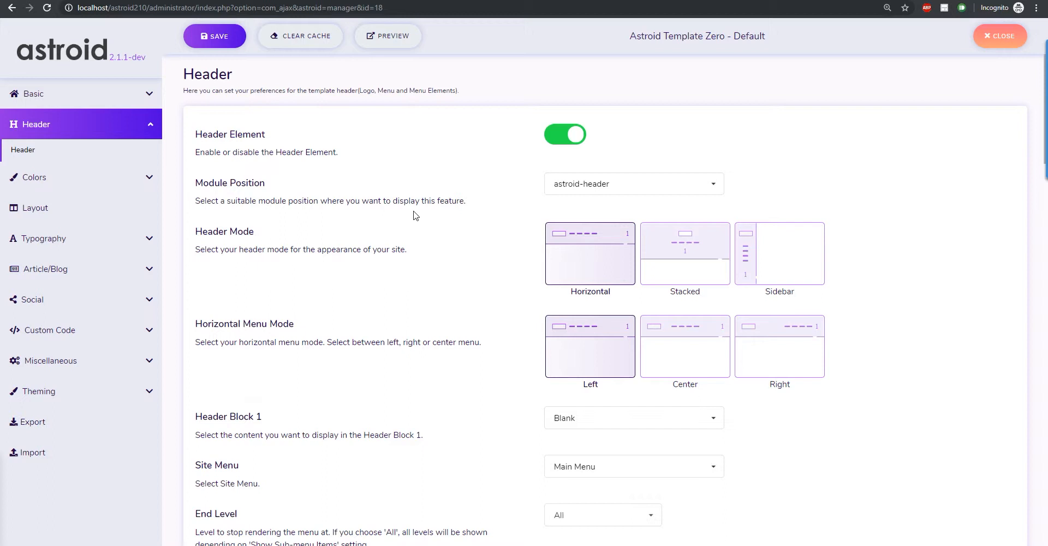
mouse_move(495, 274)
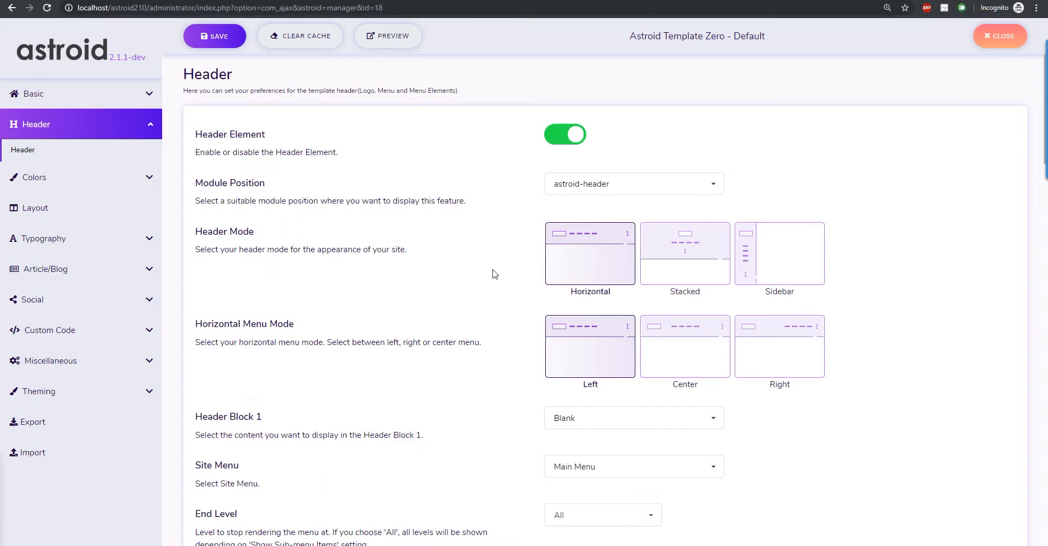
mouse_move(538, 268)
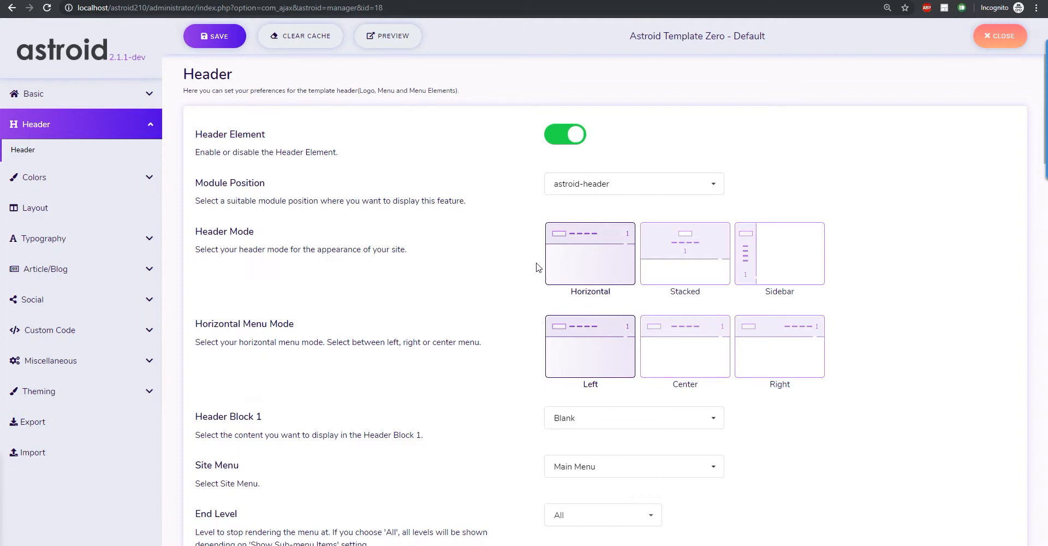
mouse_move(732, 277)
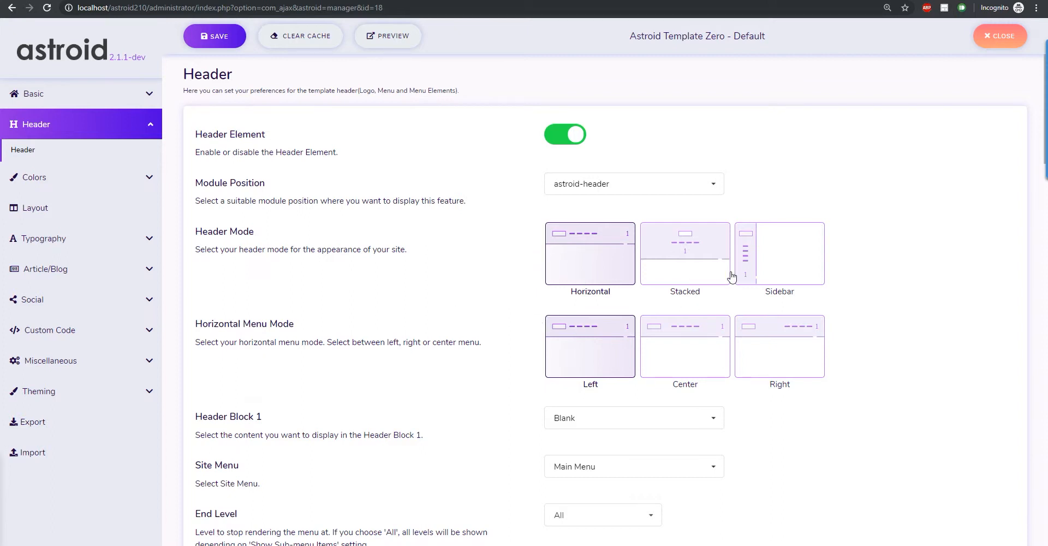
mouse_move(609, 341)
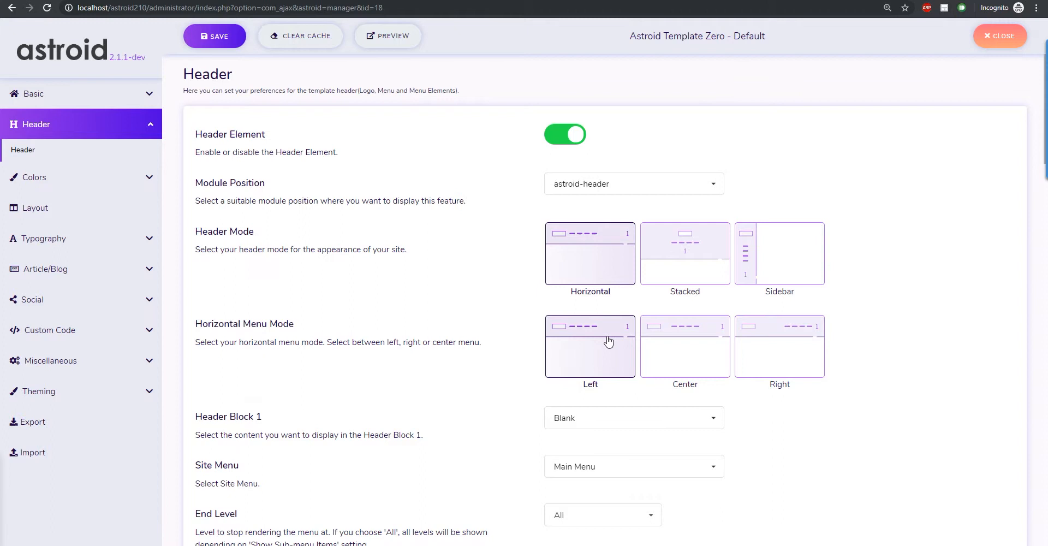
Try Stacked and Horizontal, set the header mode to Sidebar, and view the front end.
click(685, 253)
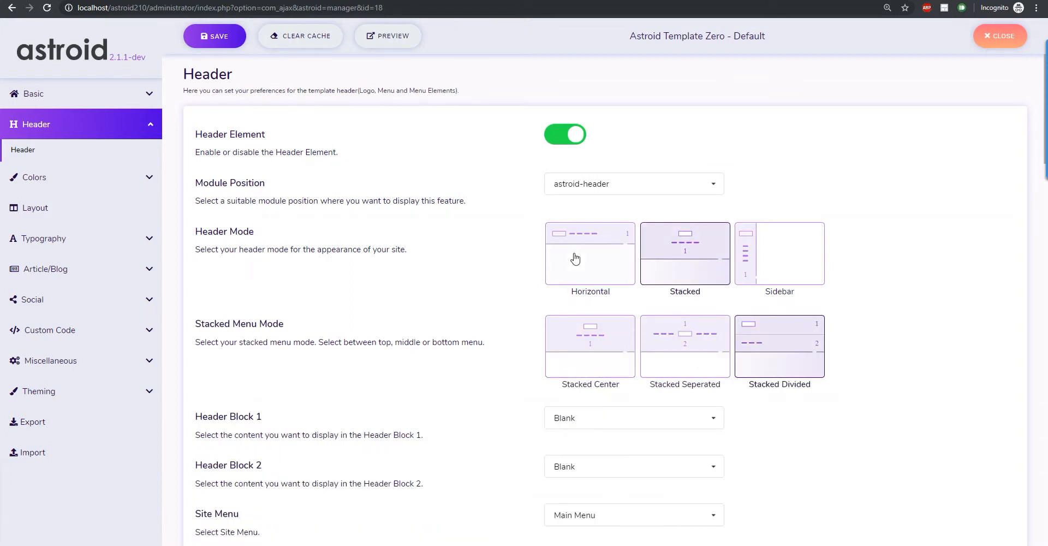
click(590, 253)
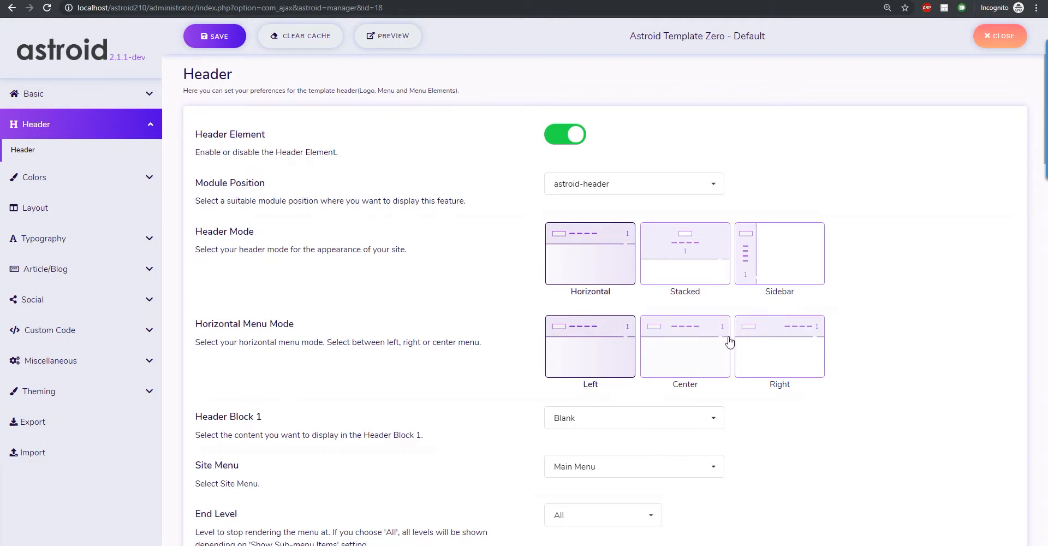
mouse_move(667, 256)
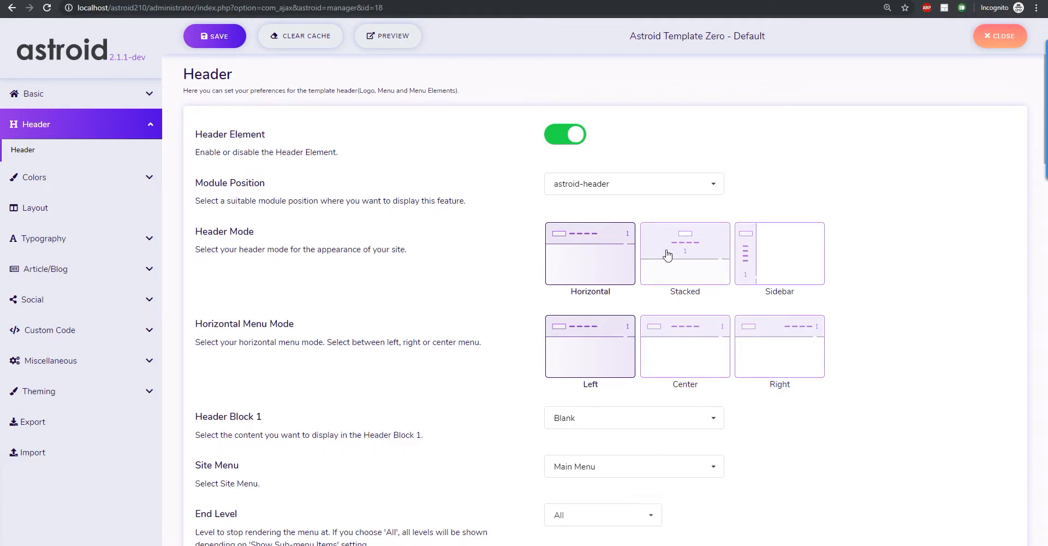
mouse_move(794, 242)
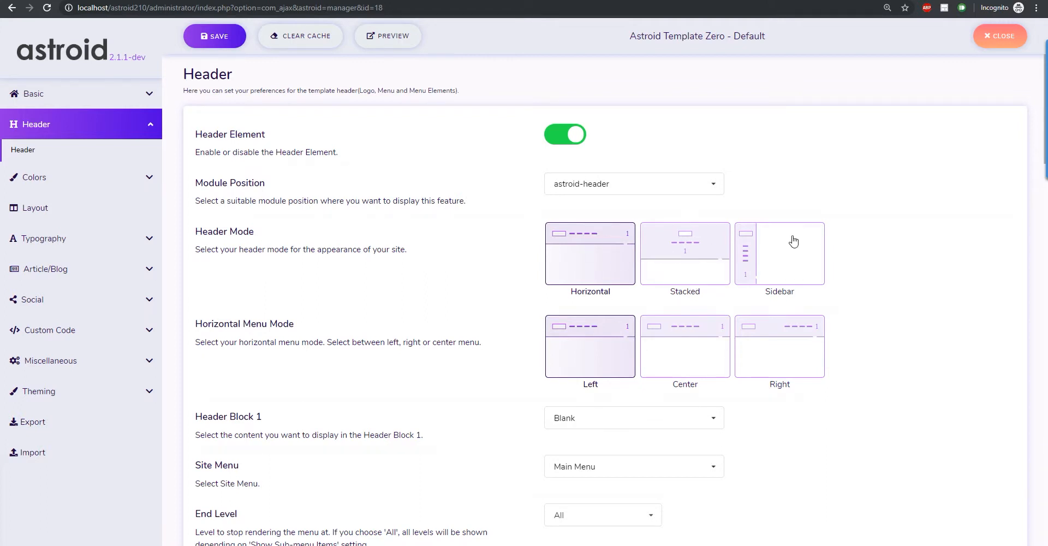
mouse_move(885, 232)
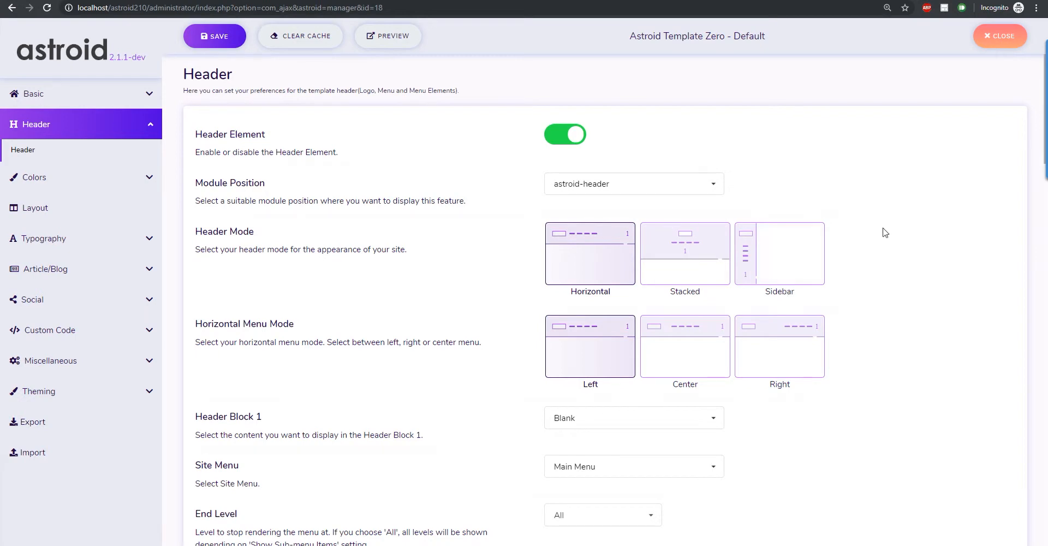
click(780, 252)
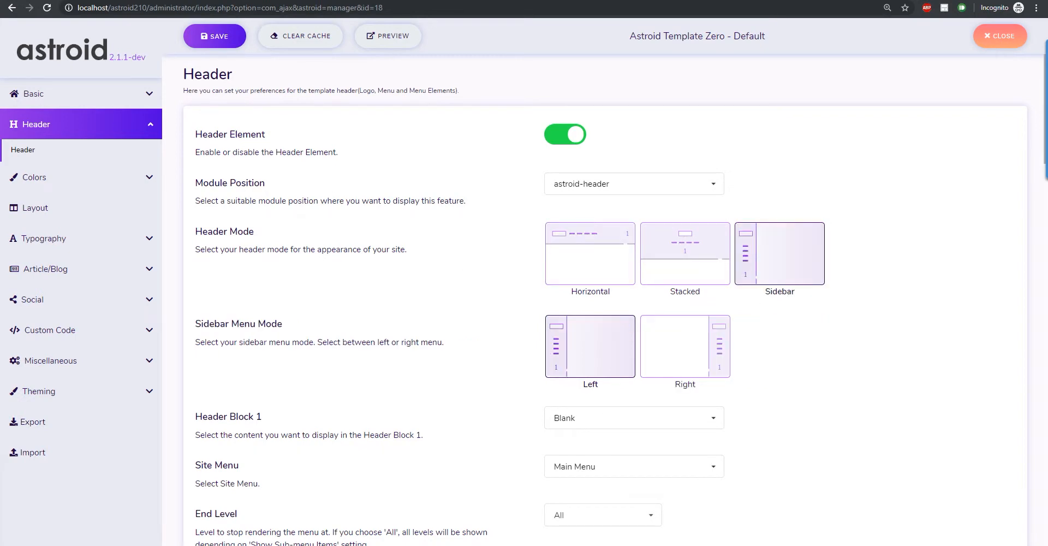
click(387, 36)
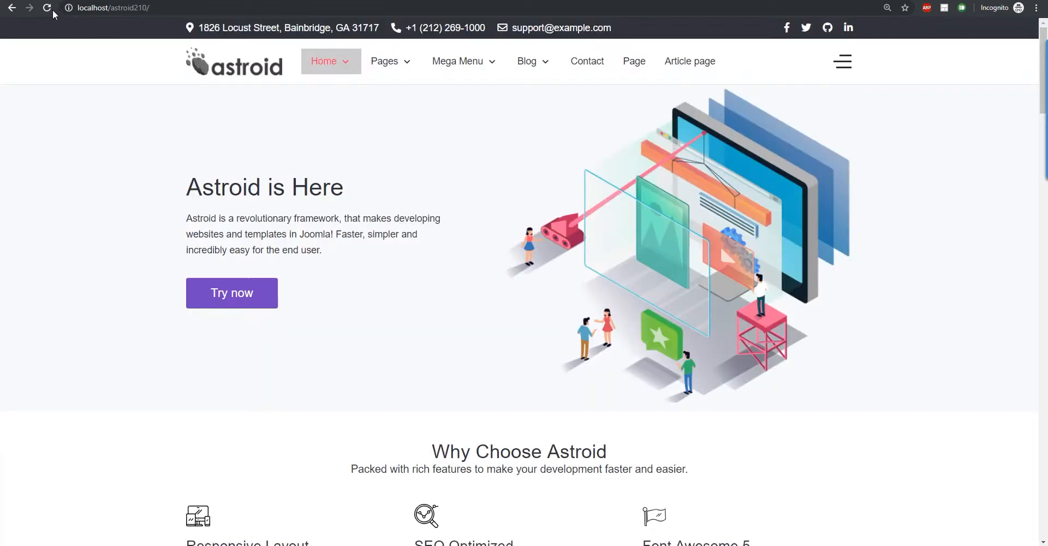
Reload the site home page and return to the Astroid header settings.
click(47, 7)
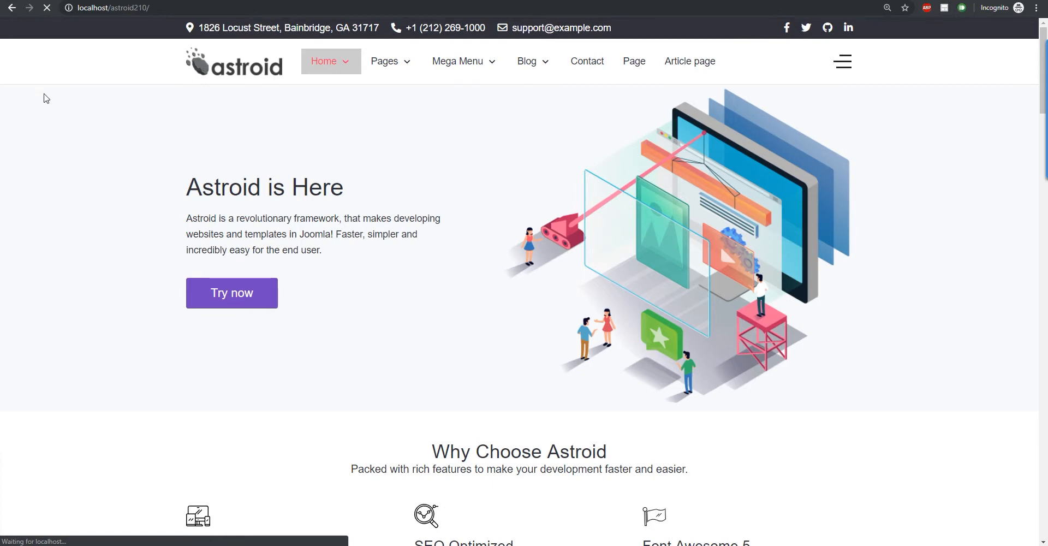
click(842, 61)
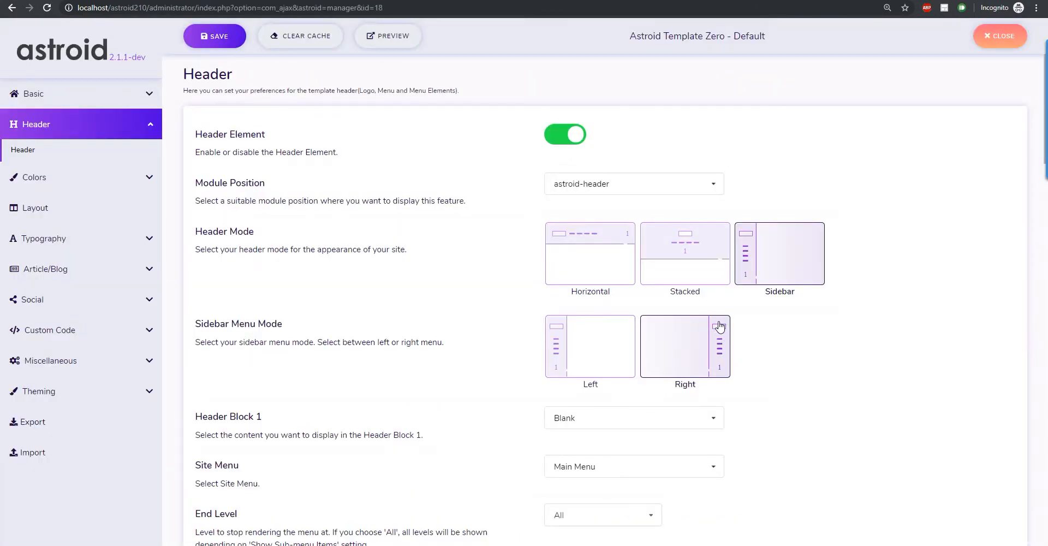
Pick astroid-top-social from the Header Block 1 position list.
scroll(down, 3)
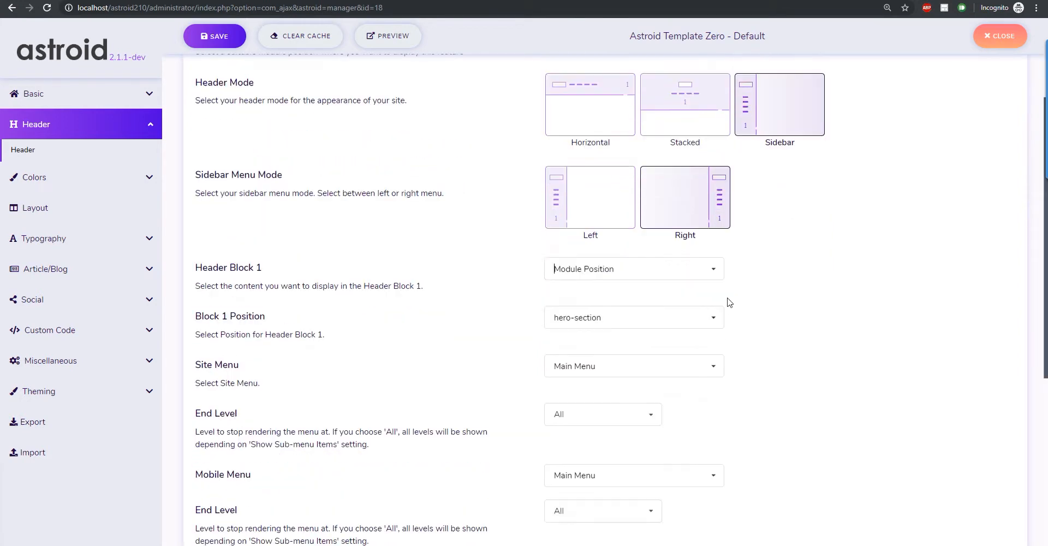
click(634, 318)
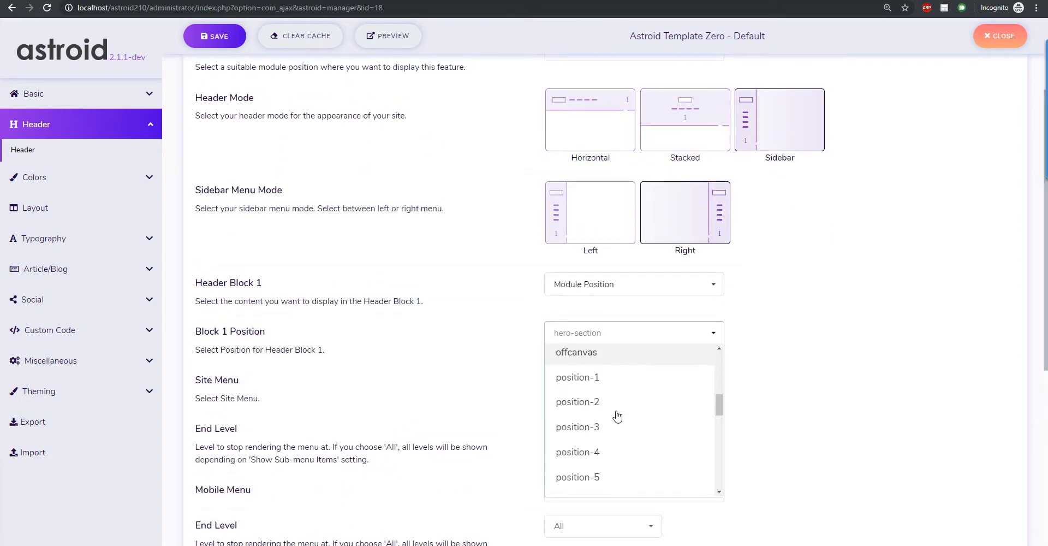
scroll(down, 3)
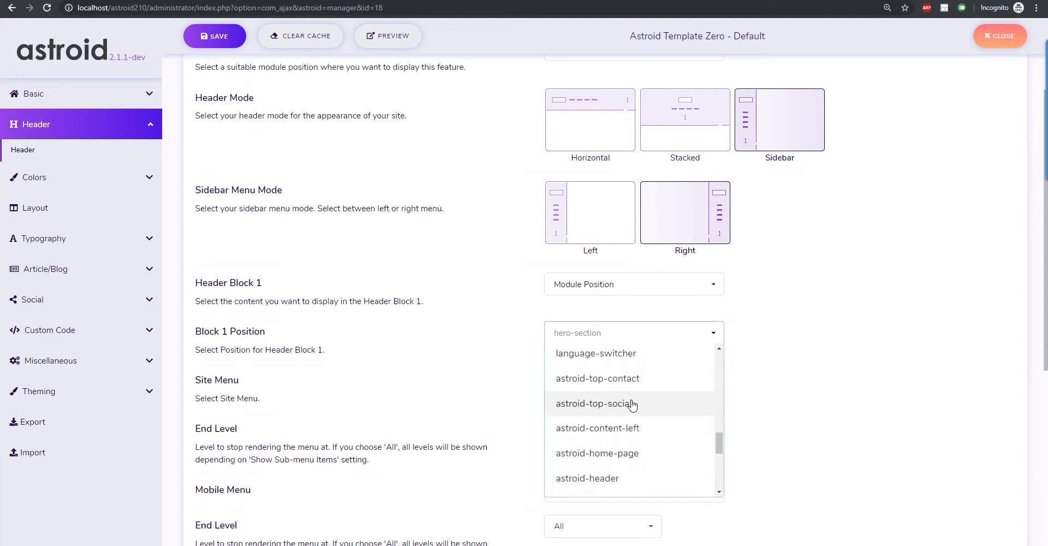
scroll(down, 3)
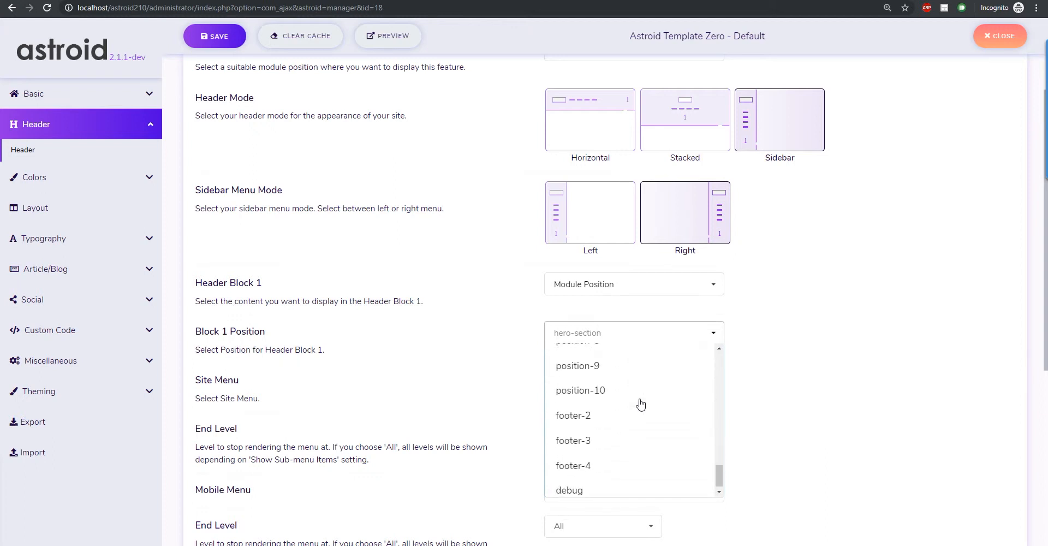
scroll(up, 3)
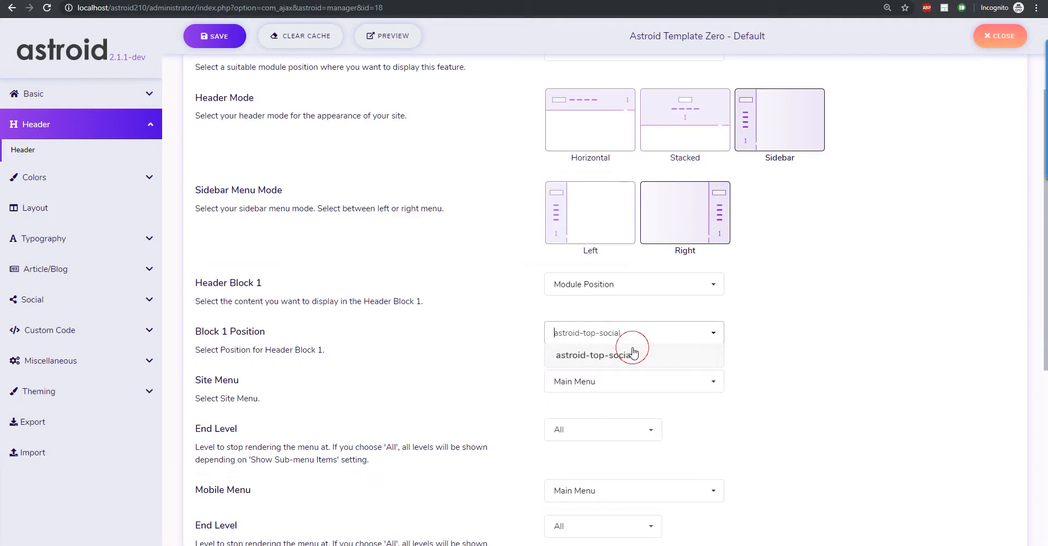
click(387, 36)
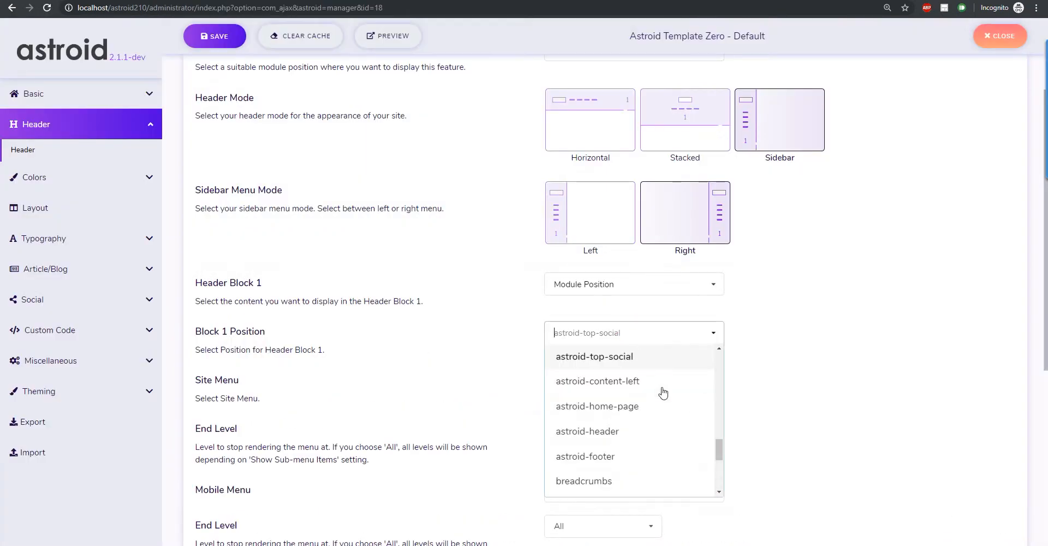
click(594, 356)
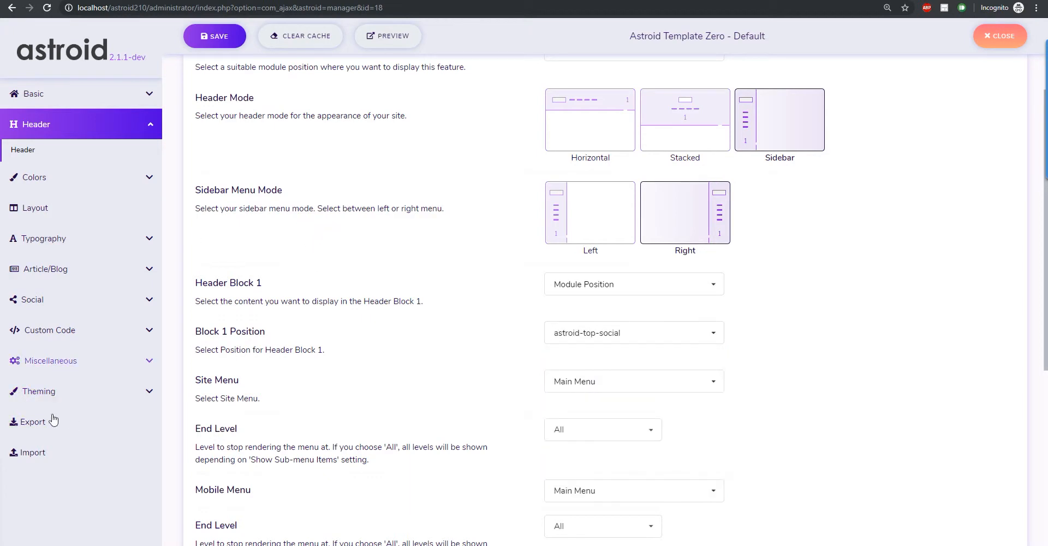
Check the social profile settings, set Header Block 1 to topbar-2, and save.
click(50, 354)
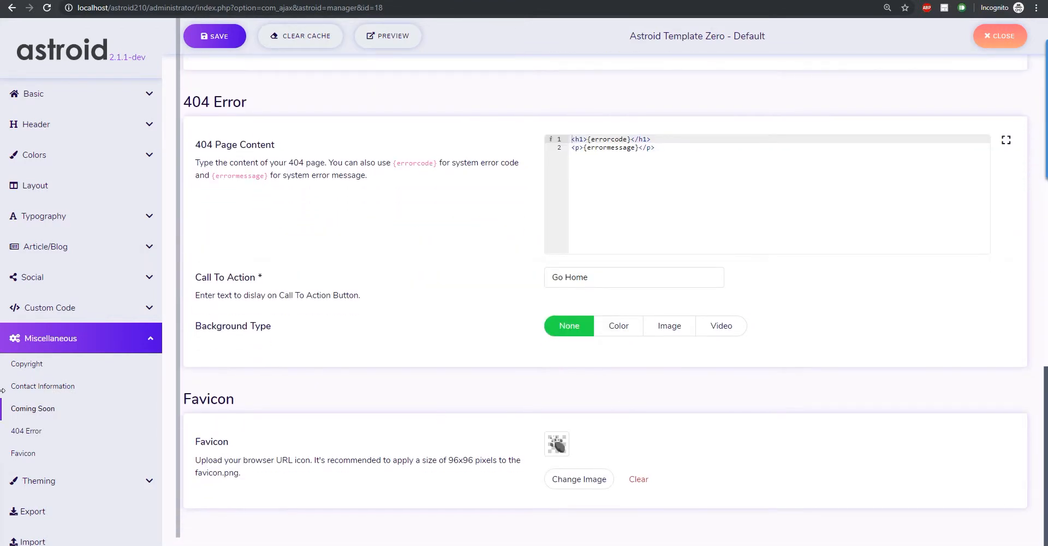
click(31, 277)
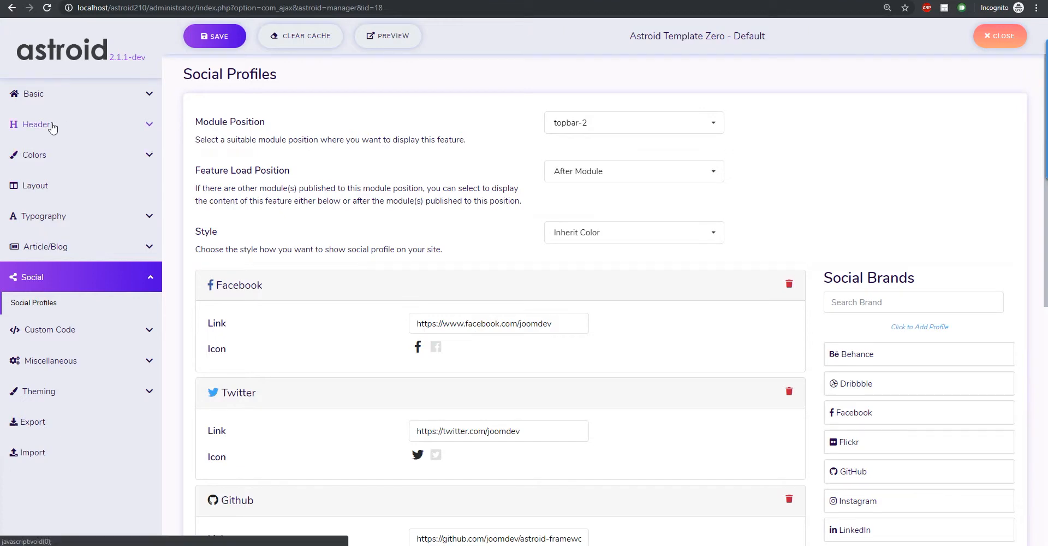
click(36, 124)
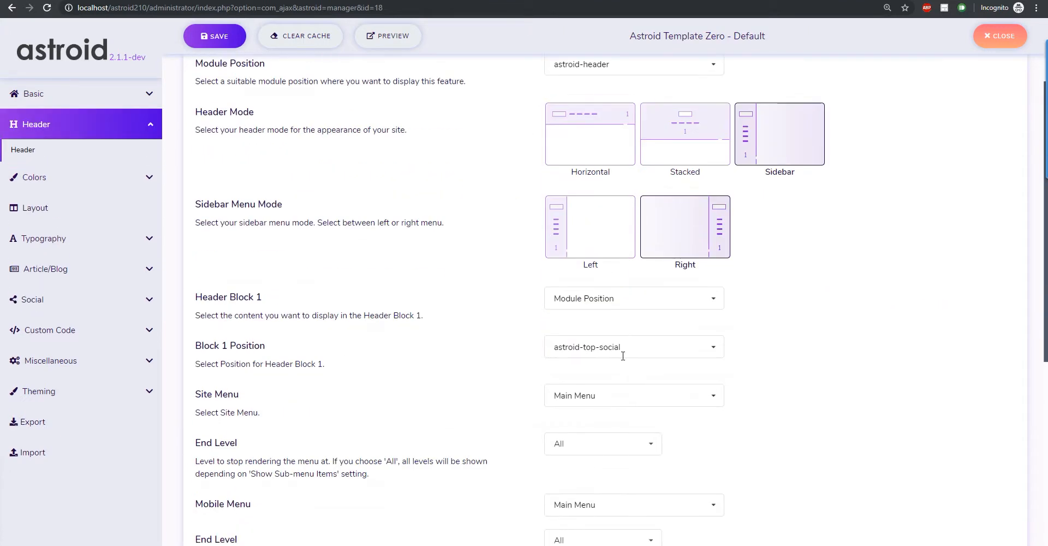
click(632, 347)
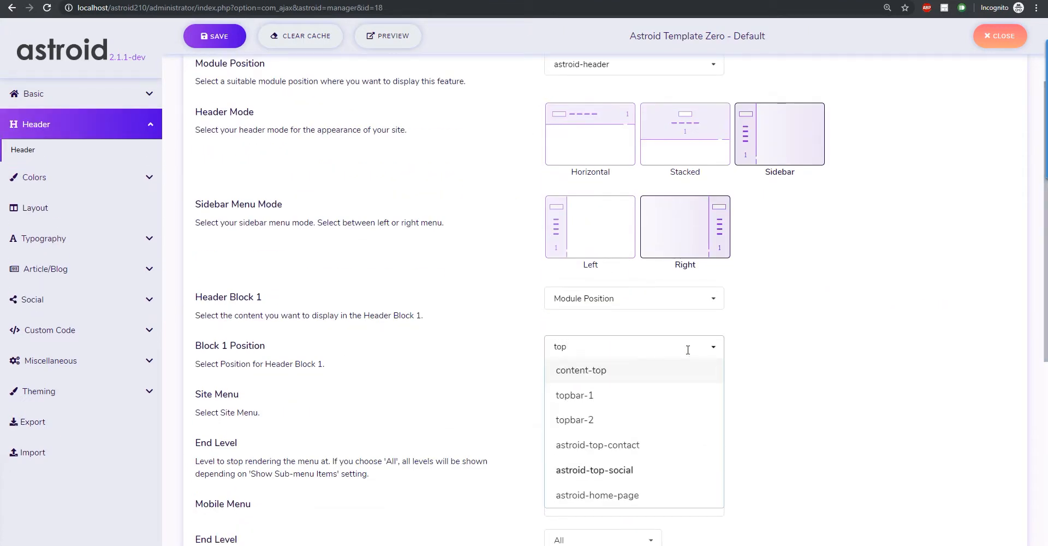
click(574, 420)
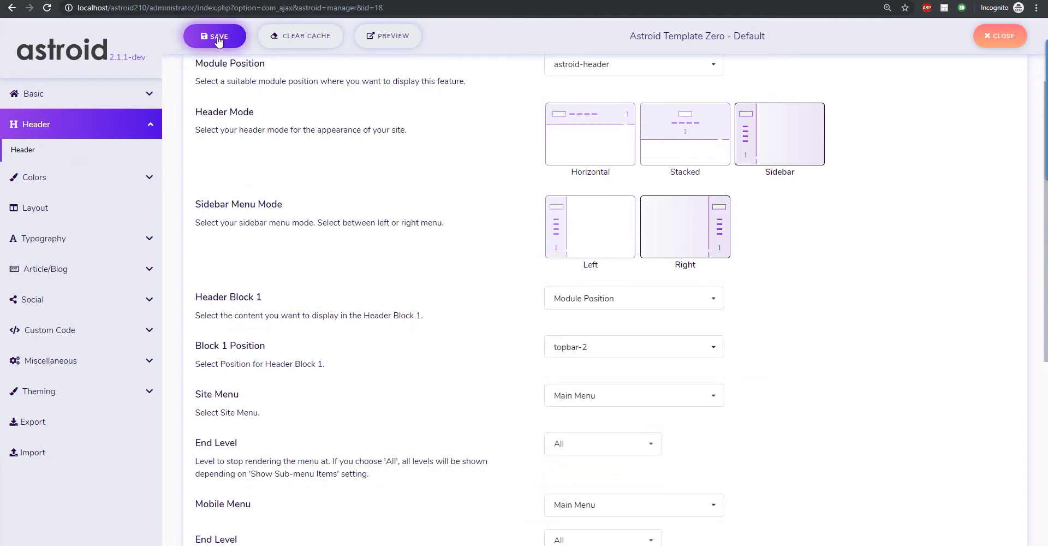
click(387, 36)
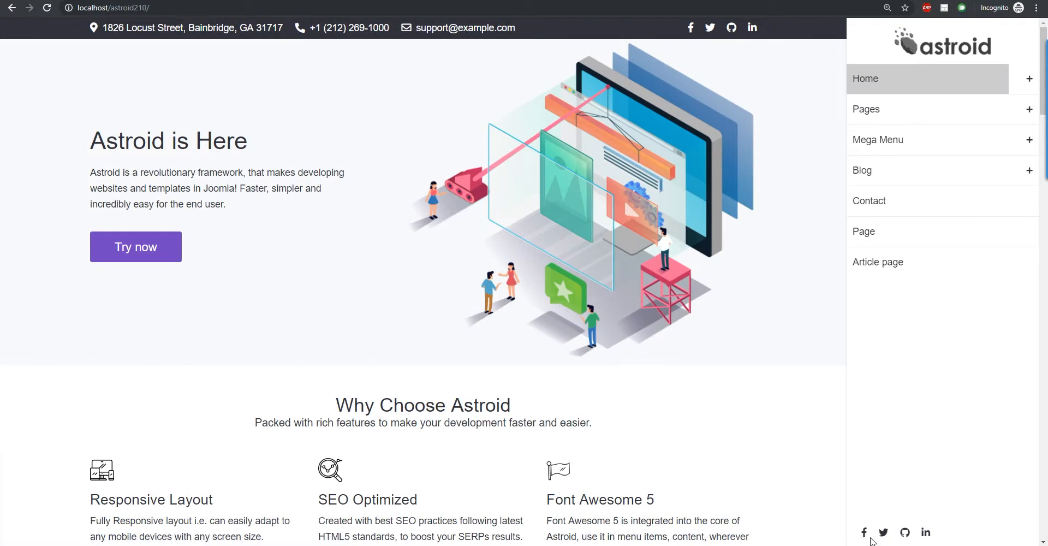
mouse_move(905, 533)
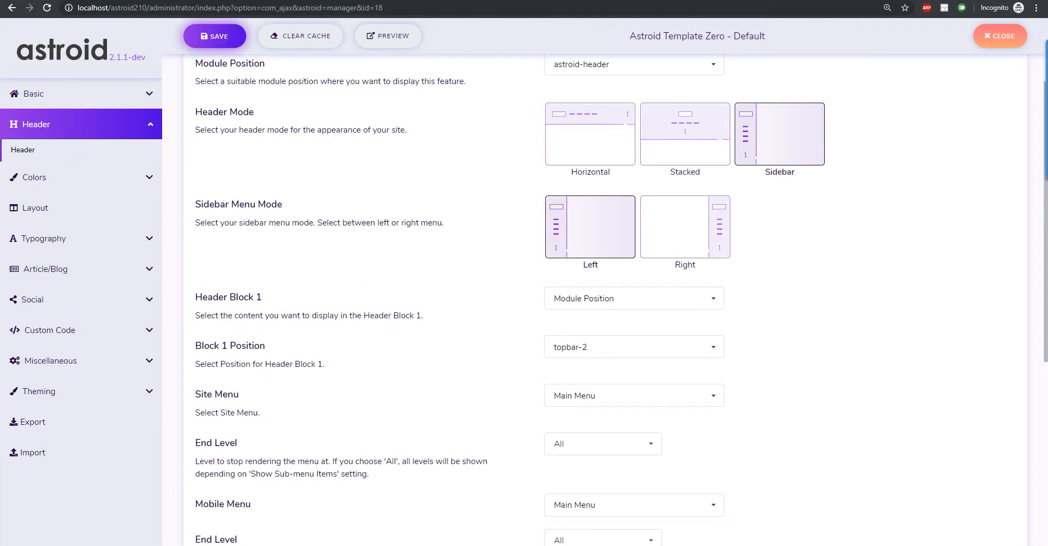
Return to the site homepage and scroll to inspect the sidebar menu and social icons.
click(387, 35)
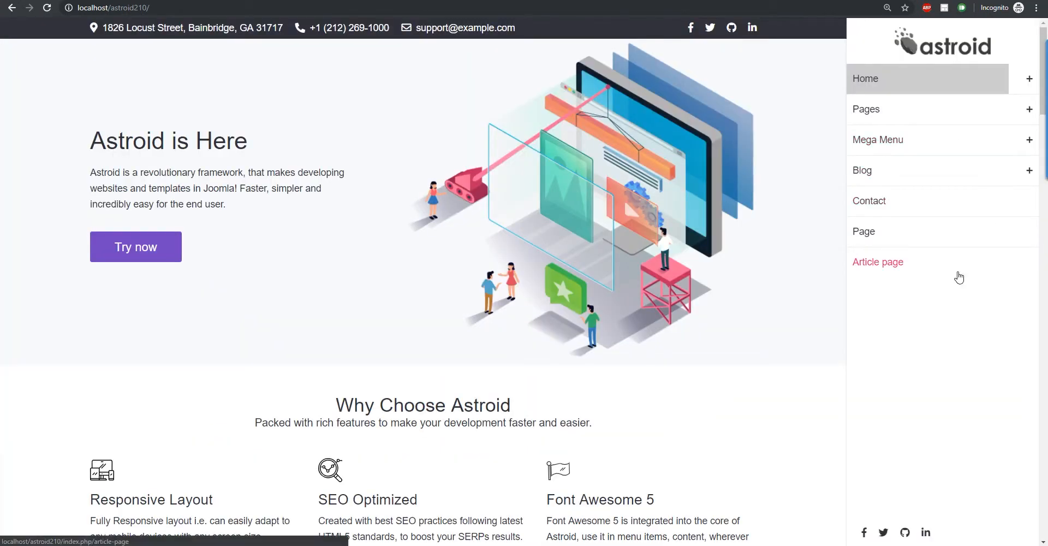
scroll(down, 3)
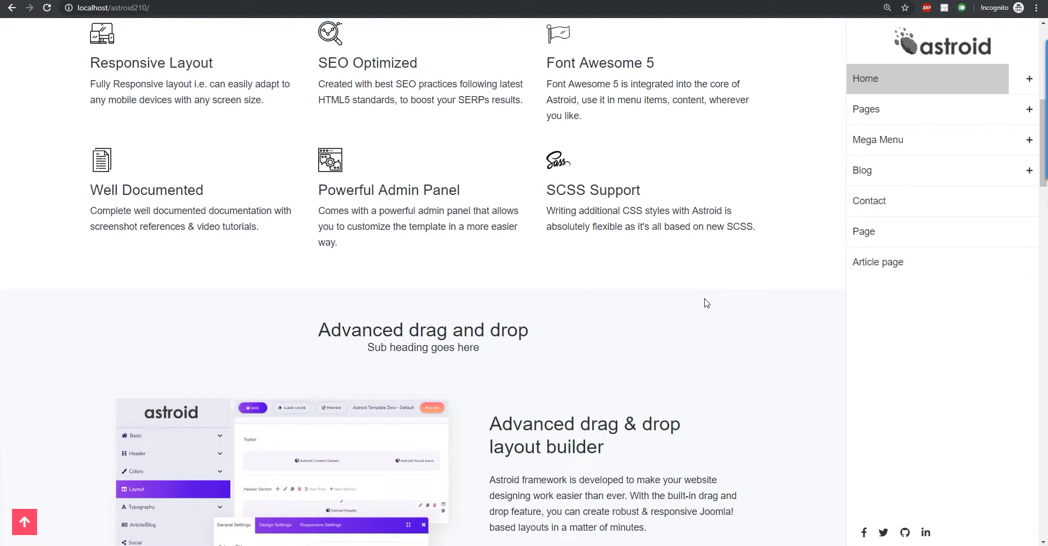
scroll(up, 3)
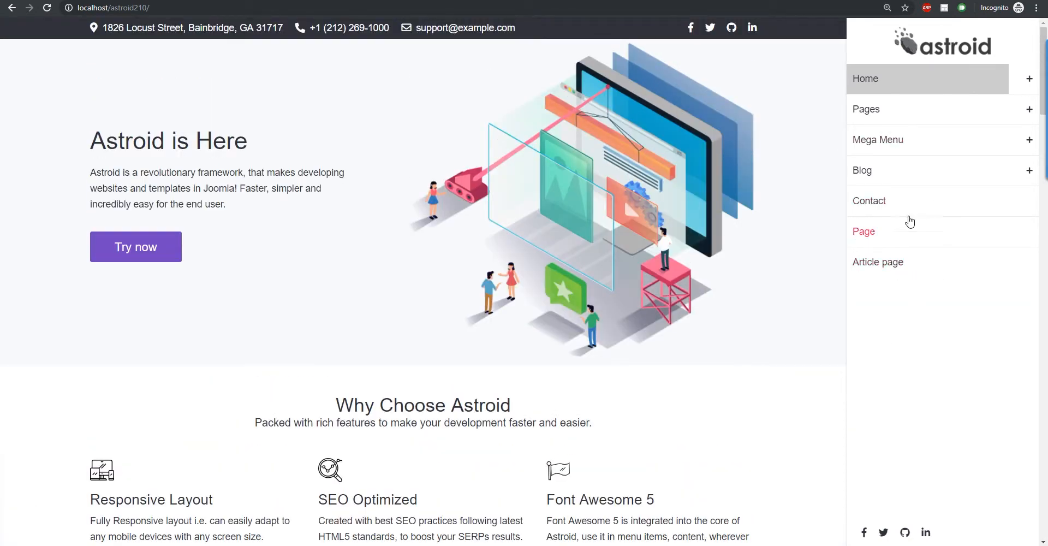
mouse_move(1028, 52)
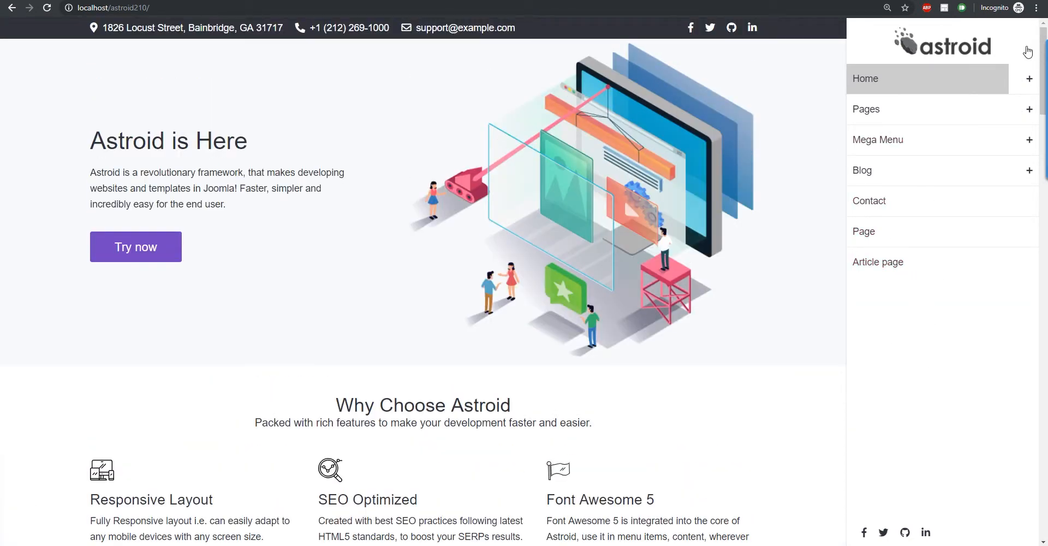
mouse_move(911, 333)
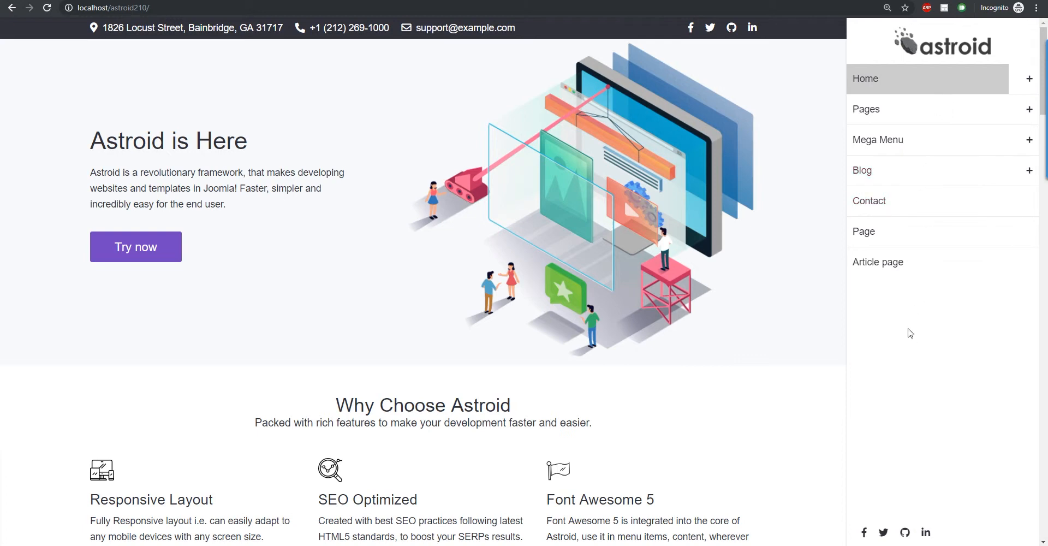
mouse_move(959, 292)
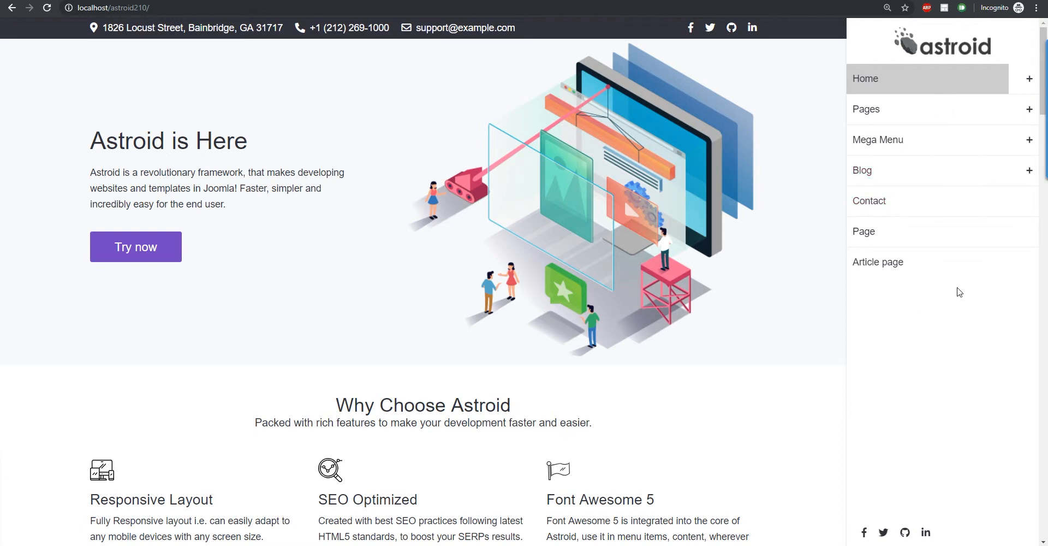
mouse_move(726, 352)
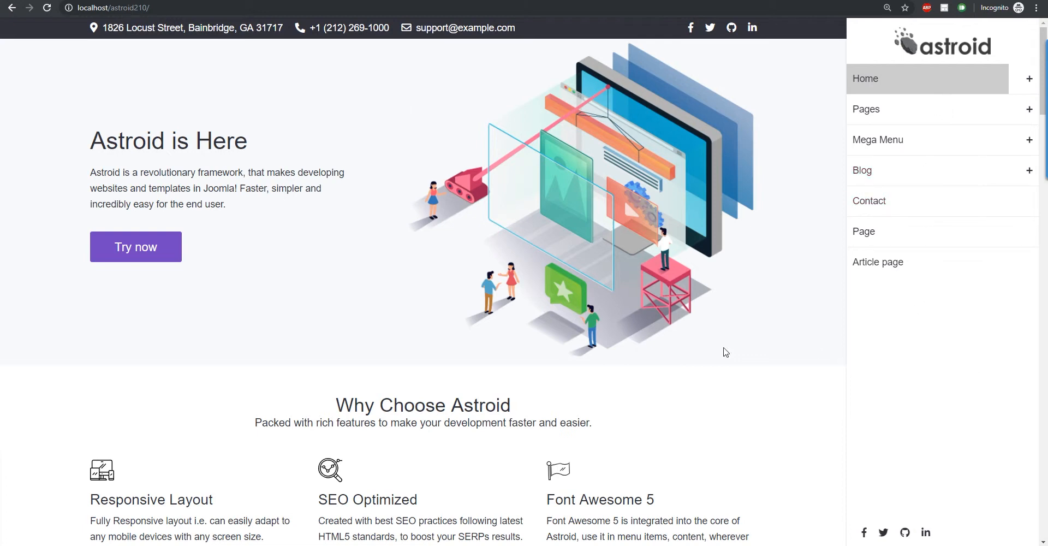
Shrink the page with DevTools, scroll the sidebar menu, then return to header settings.
key(F12)
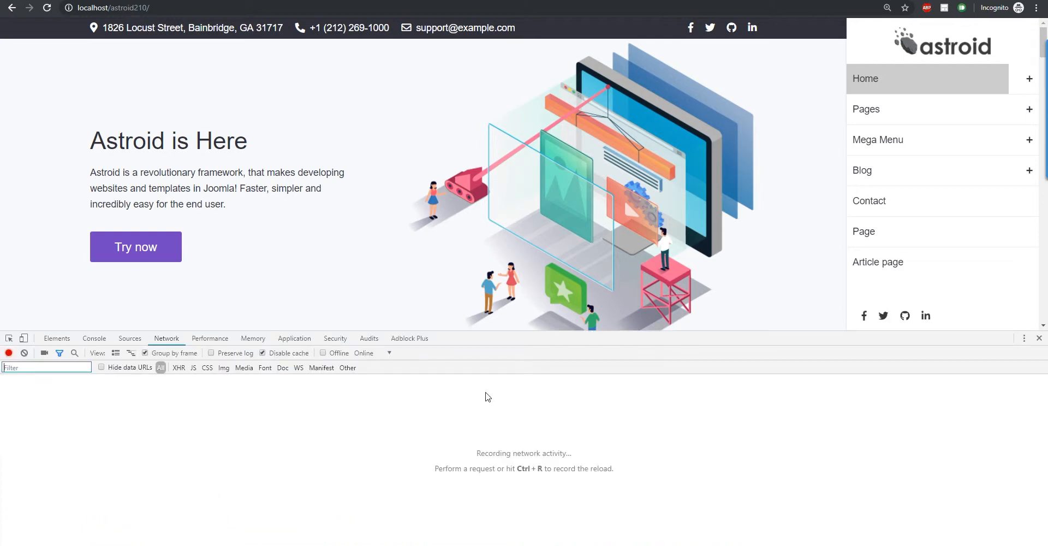
mouse_move(878, 262)
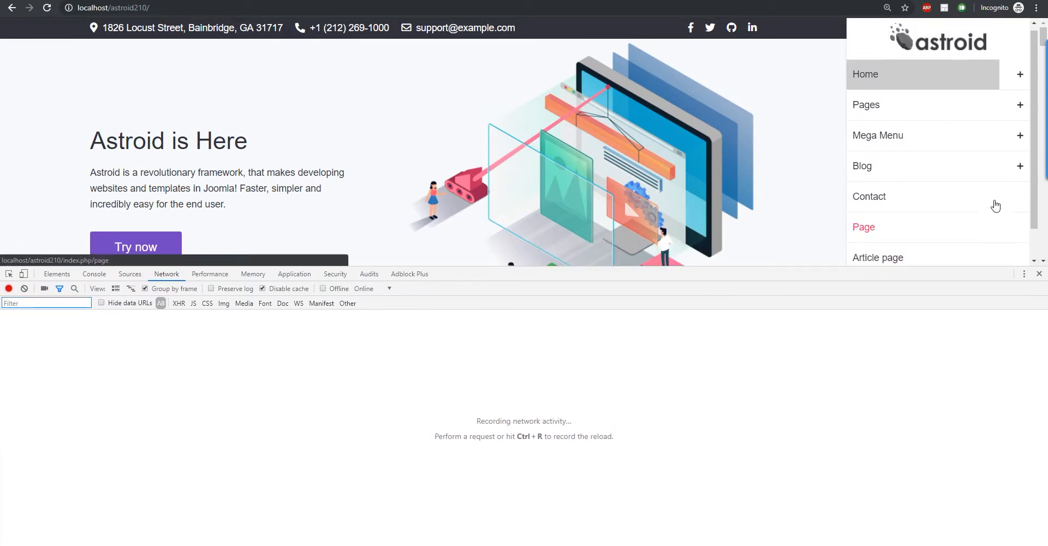
scroll(down, 3)
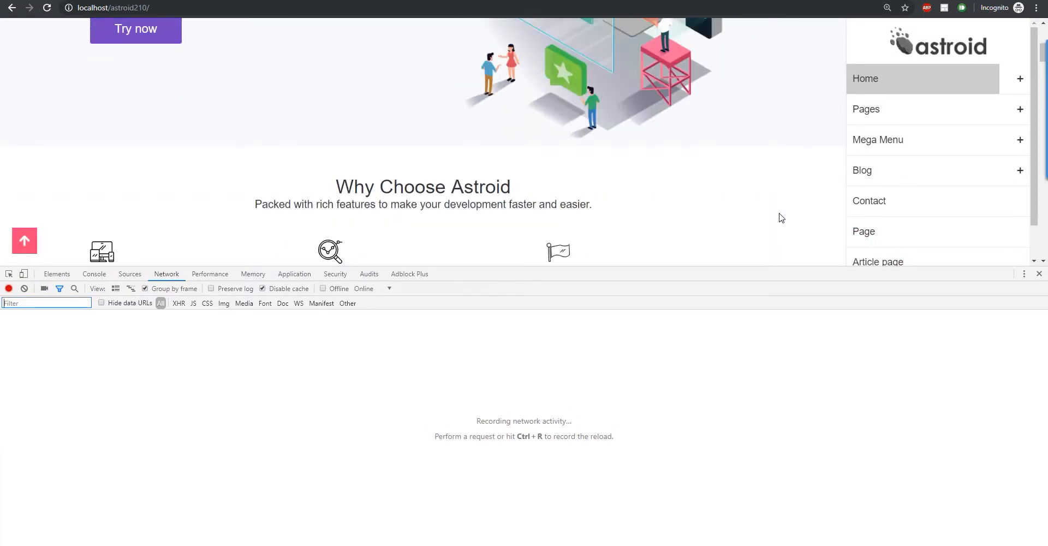
click(1039, 273)
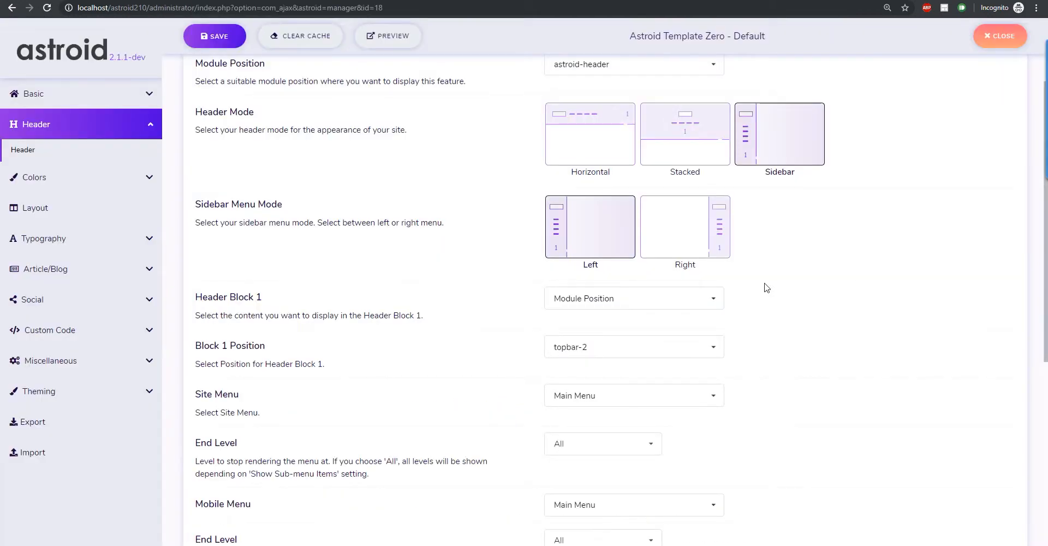
mouse_move(346, 248)
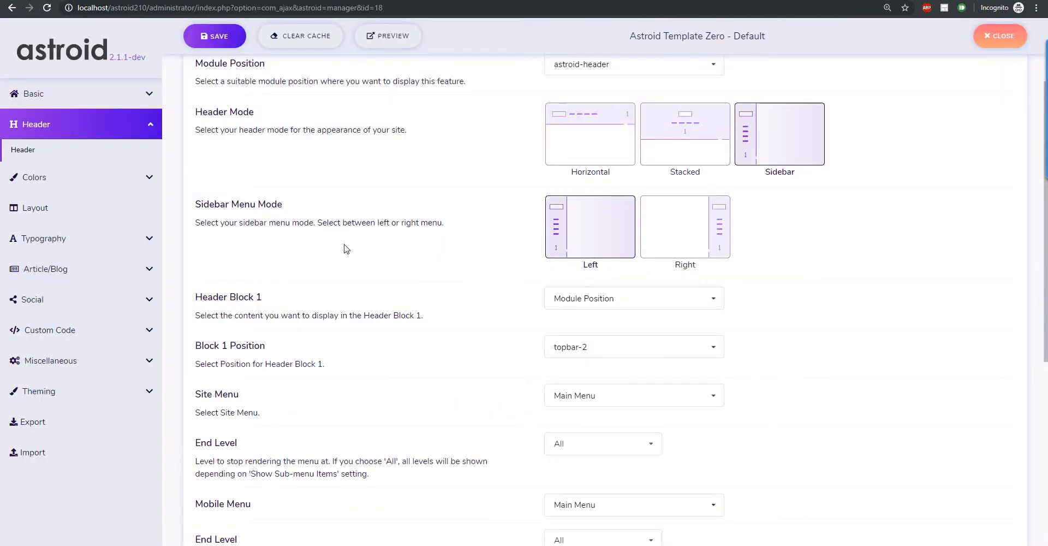
mouse_move(310, 197)
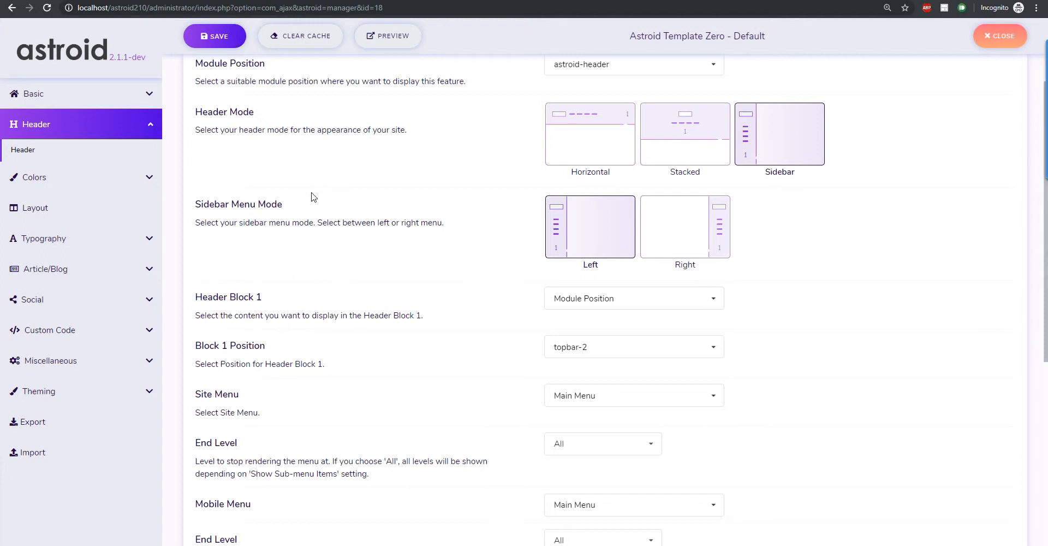
mouse_move(238, 258)
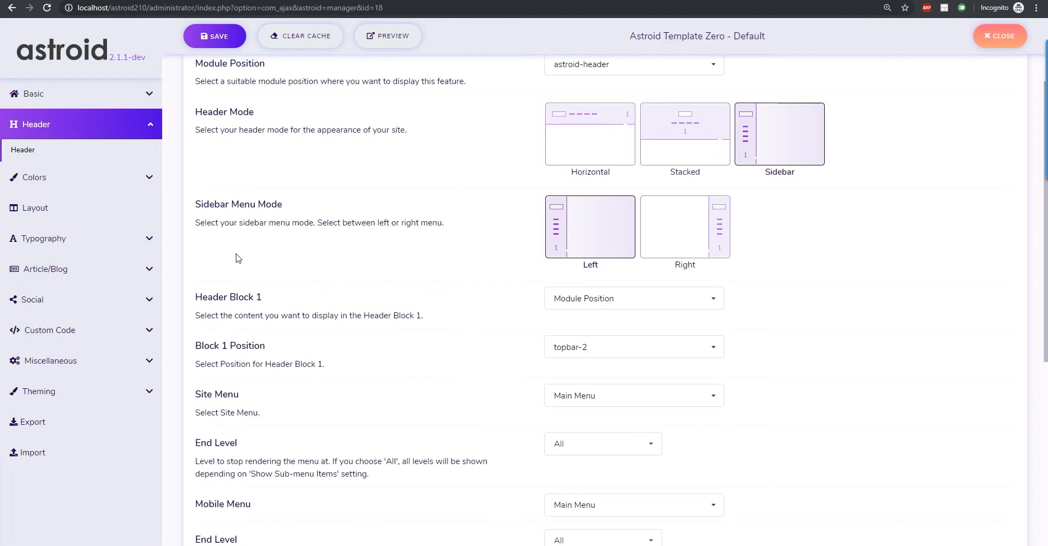
mouse_move(269, 252)
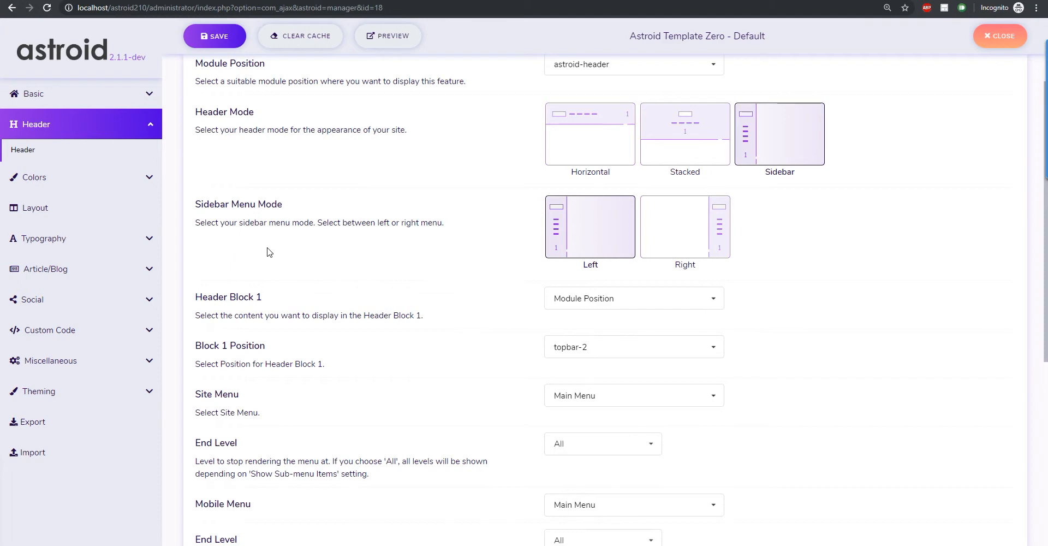
mouse_move(234, 238)
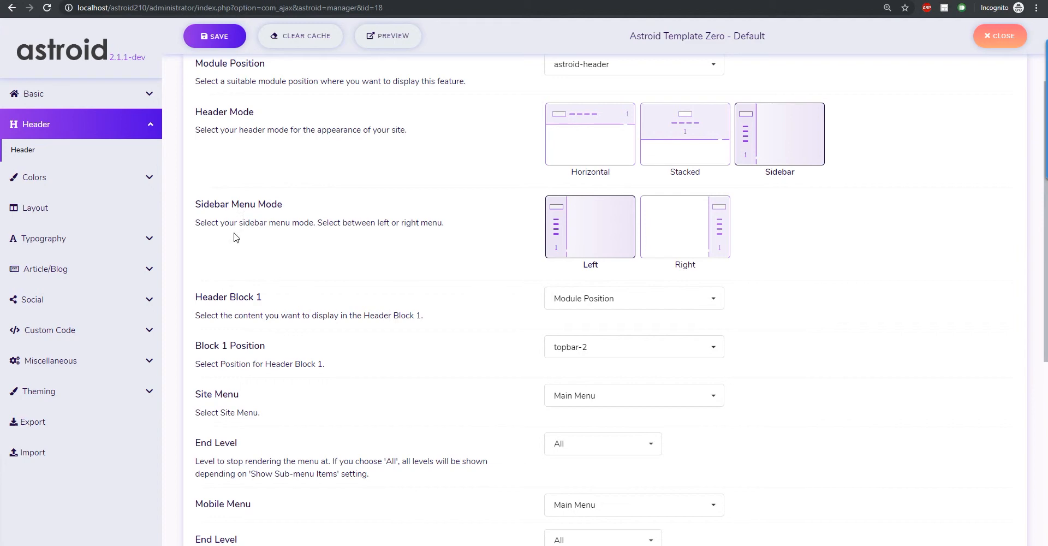
mouse_move(647, 242)
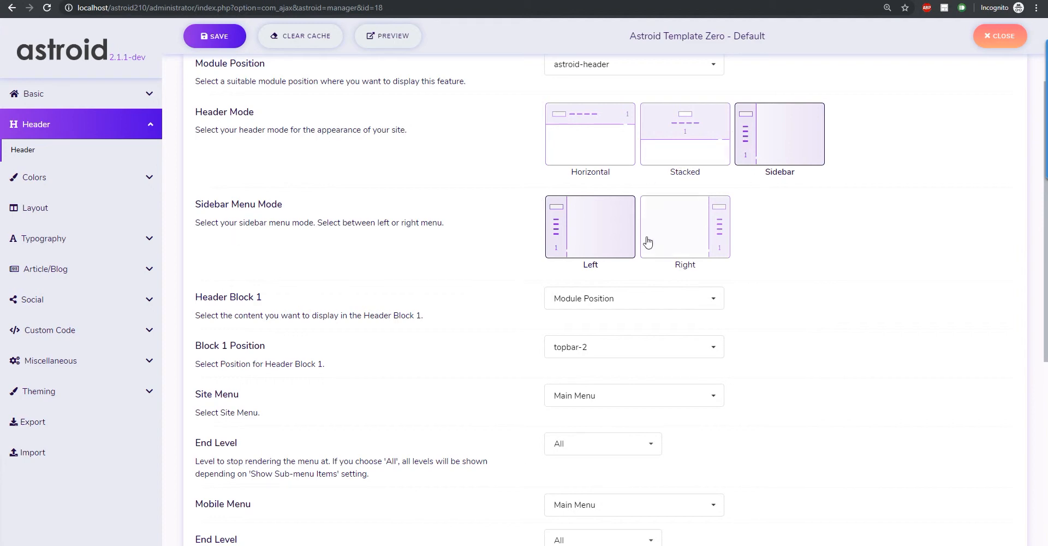
mouse_move(616, 126)
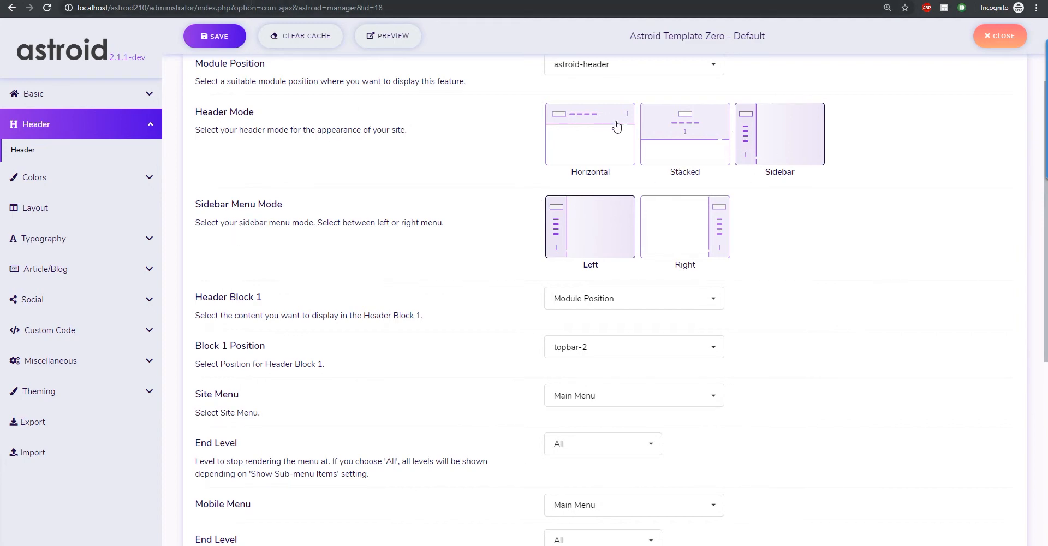
mouse_move(176, 317)
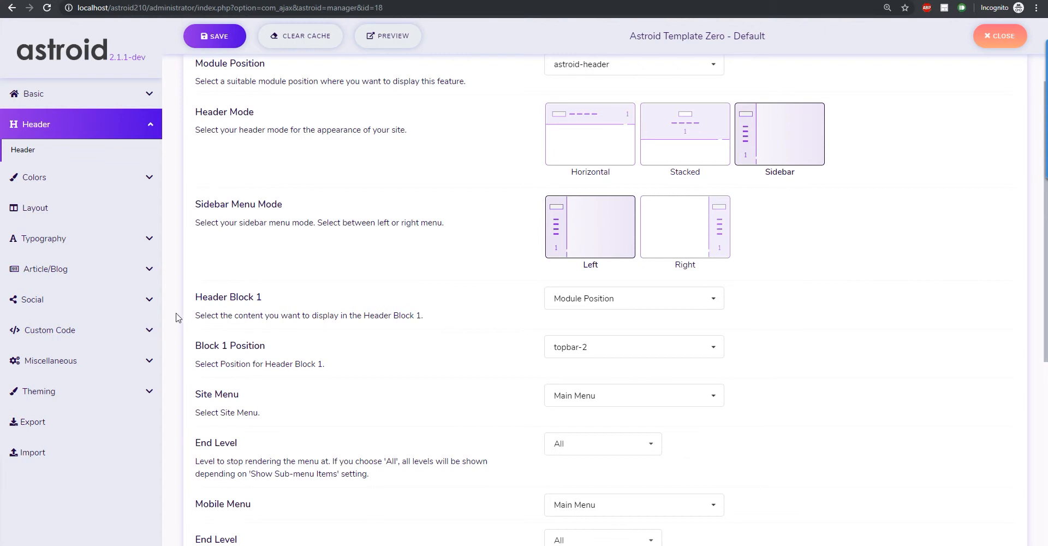
mouse_move(253, 275)
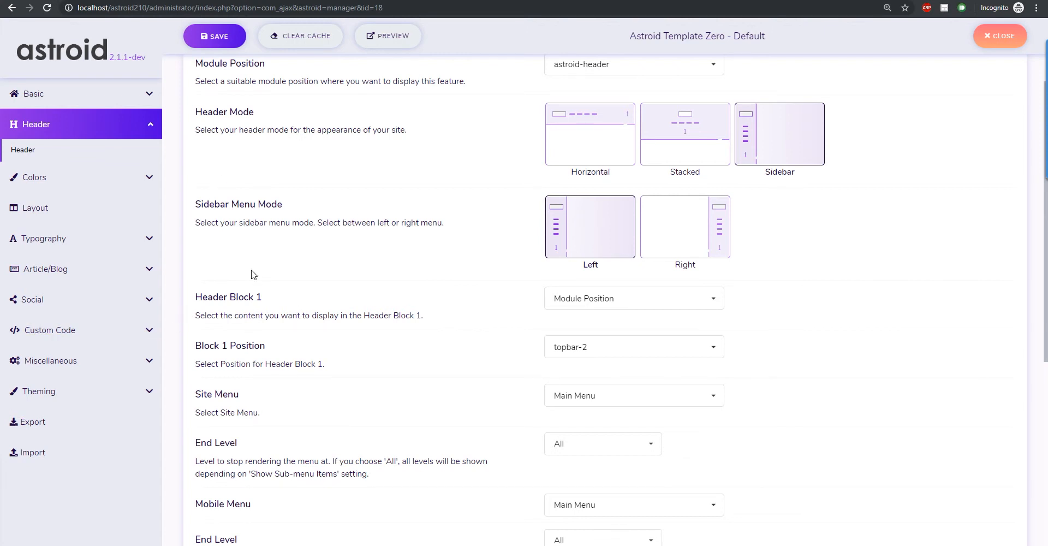